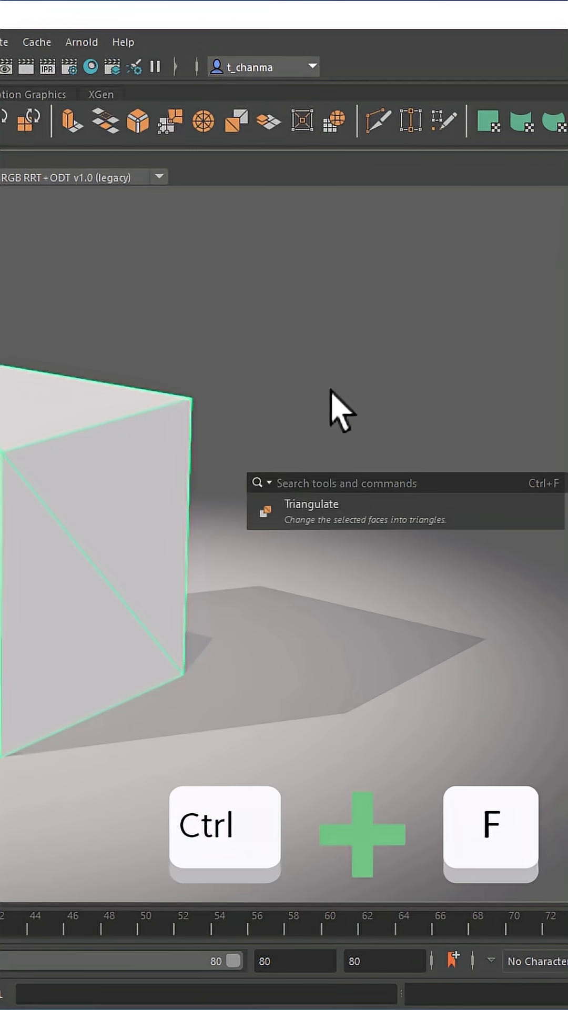
Open Maya's Ctrl+F command search to look up the Triangulate tool.
key("ctrl+f")
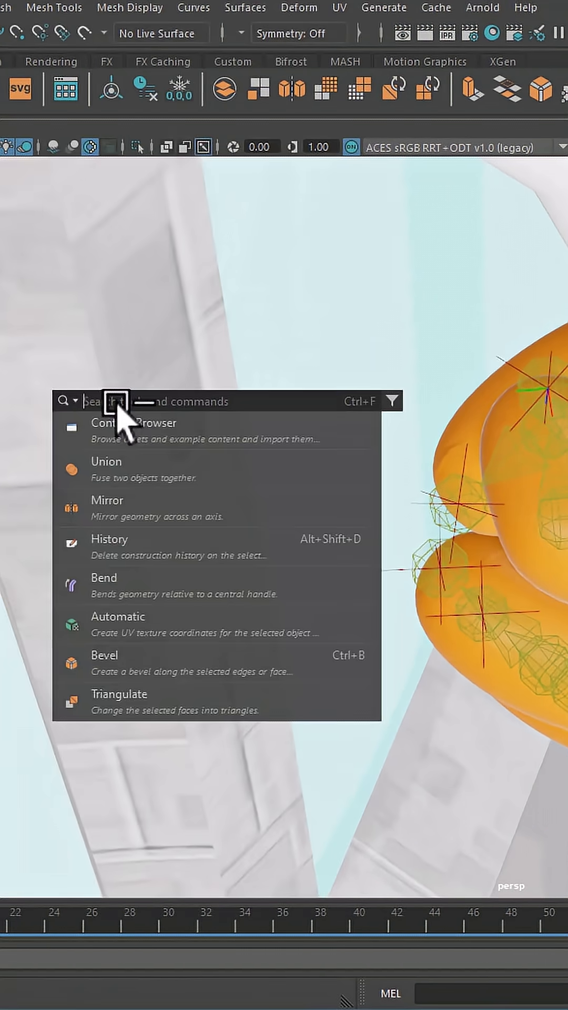